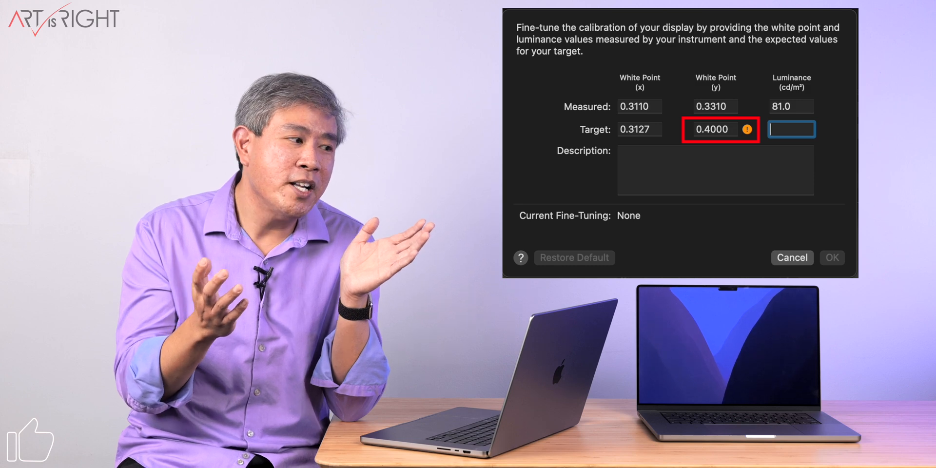
Change the target white point y value from 0.4000 to .32 in Fine-Tune Calibration.
left_click(714, 130)
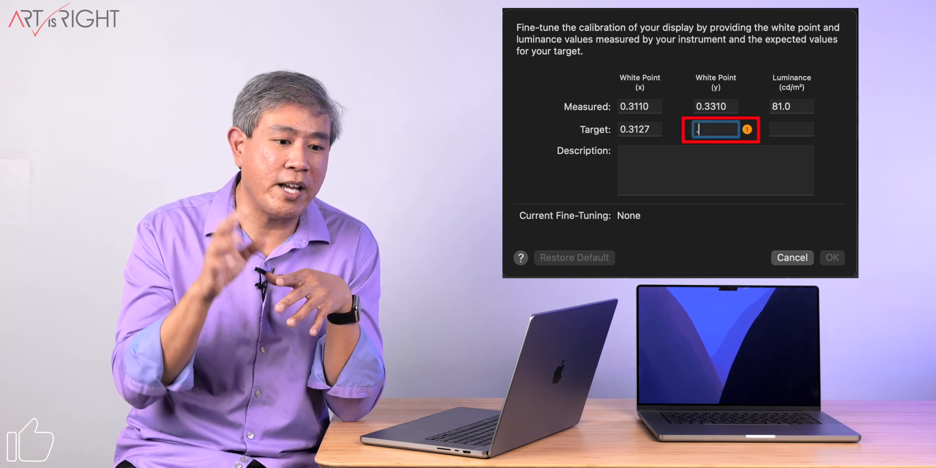
type(".32")
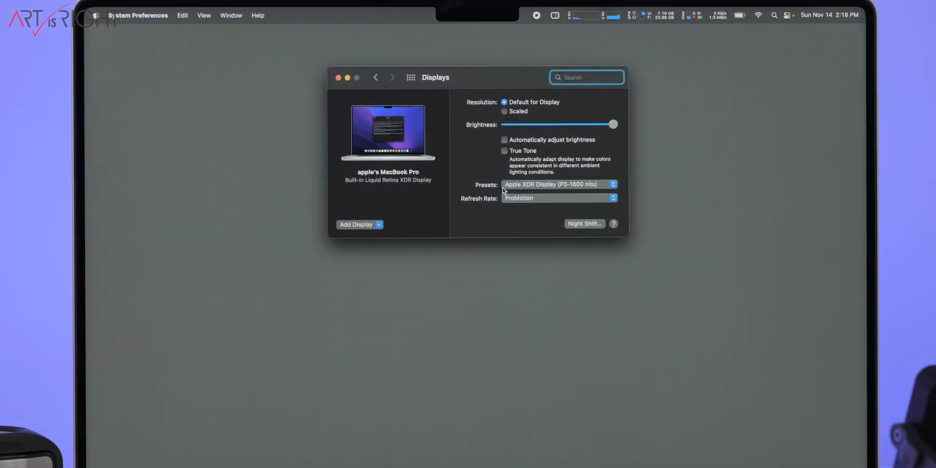
Choose the Photography (P3-D65) display preset from the Presets menu.
left_click(559, 183)
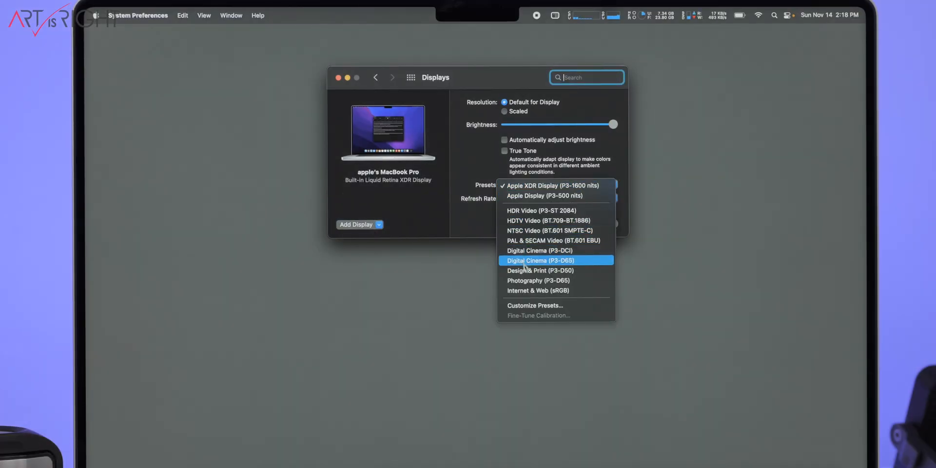
mouse_move(528, 281)
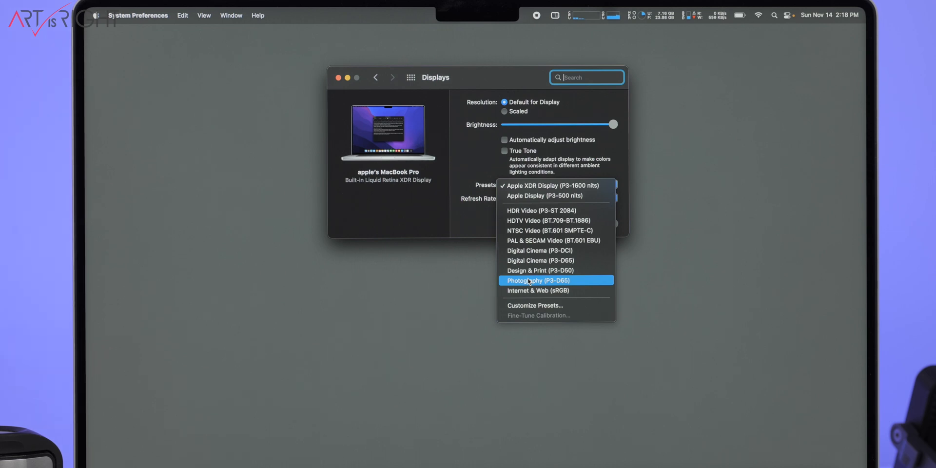
left_click(538, 281)
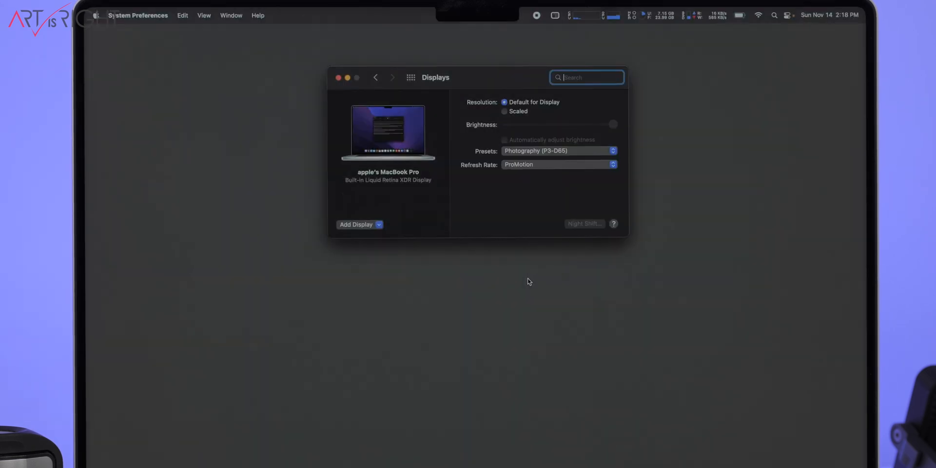